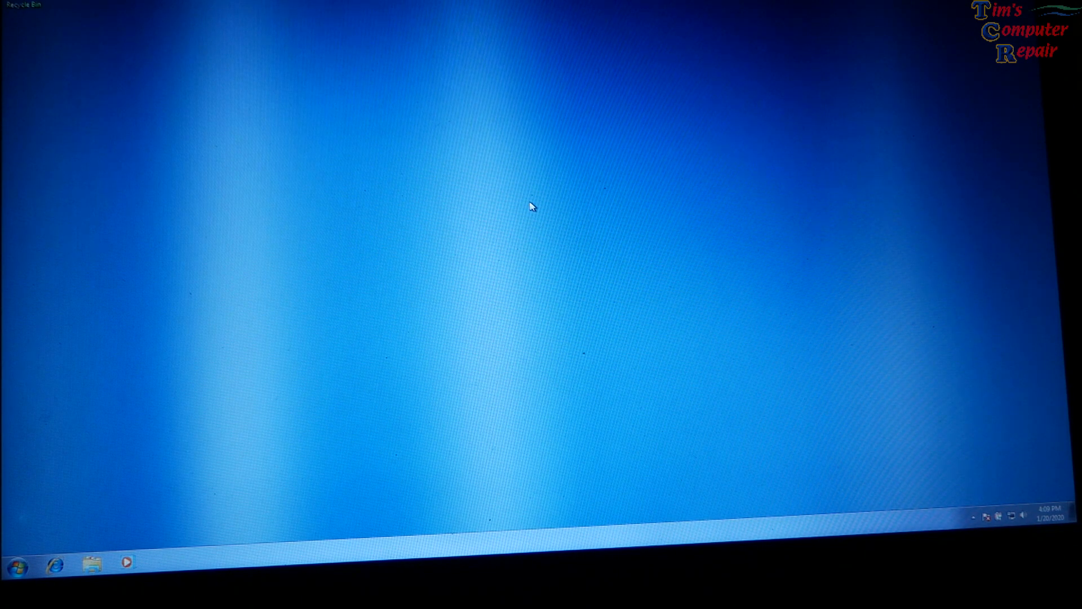
Step: From the Start menu, show the Computer entry's shortcut menu
click(15, 566)
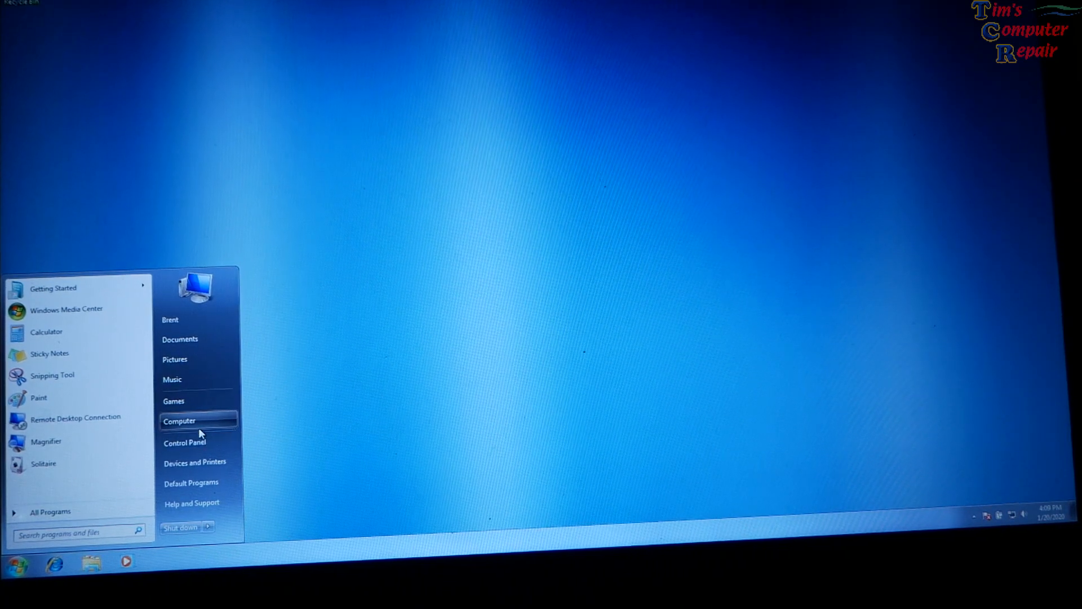
right_click(179, 421)
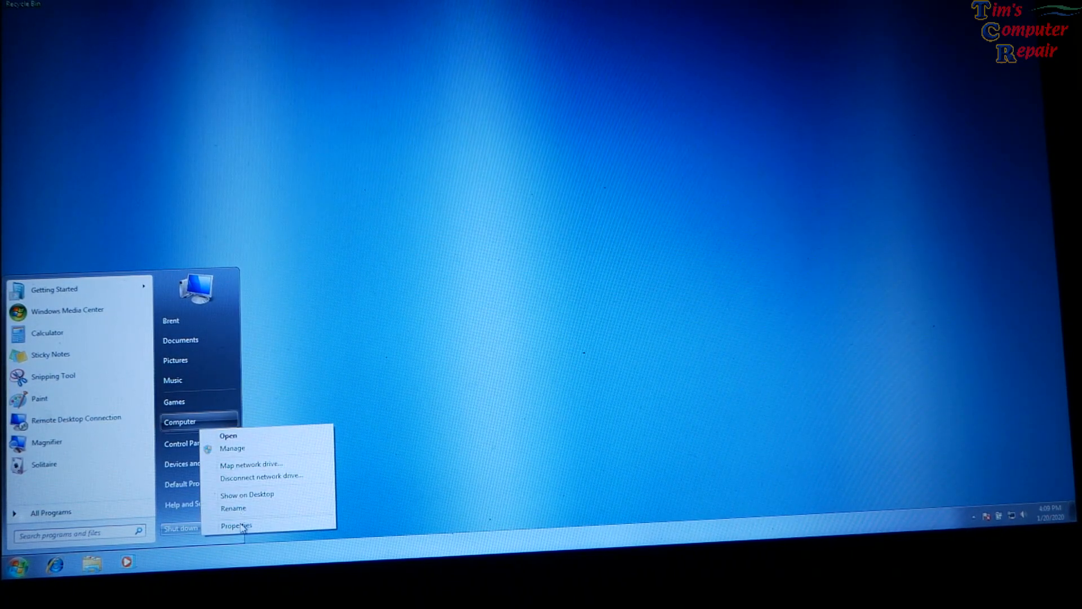
Step: Open Computer Properties to review the Windows 7 Ultimate edition and activation status
click(236, 525)
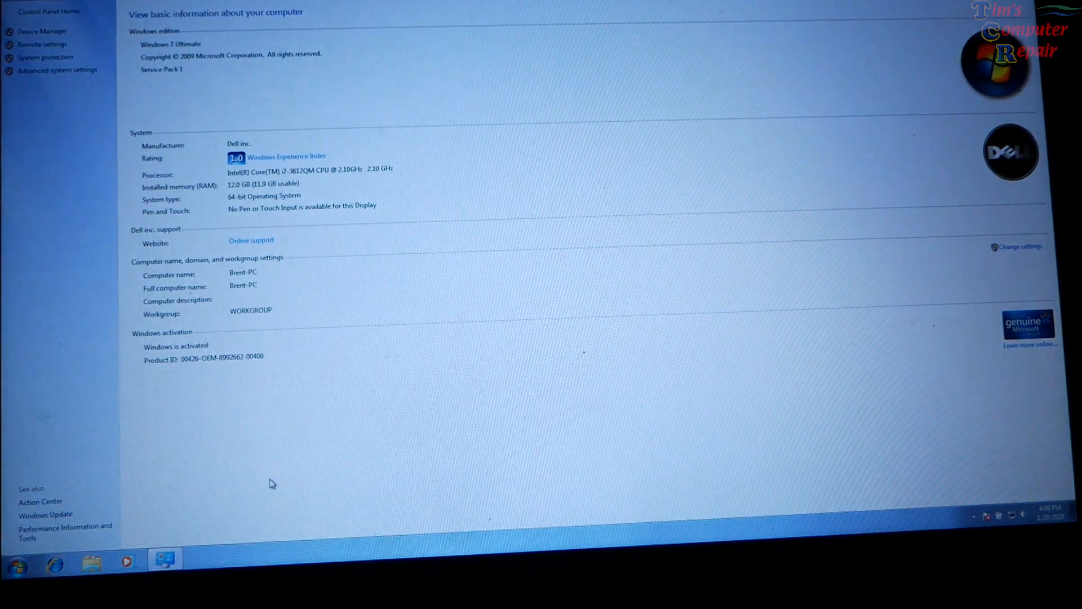
mouse_move(285, 289)
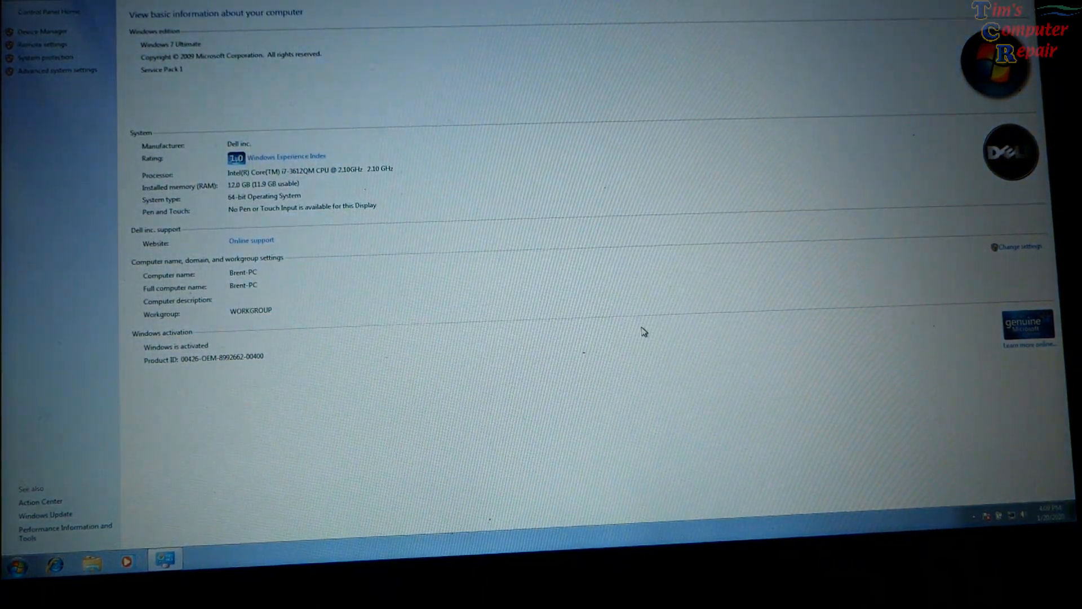
mouse_move(388, 336)
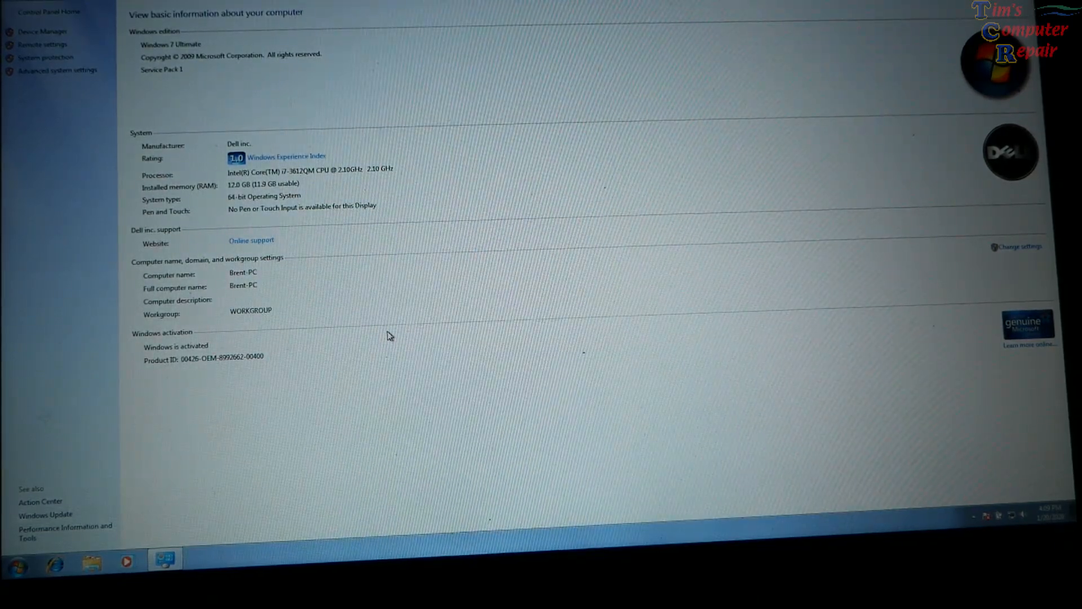
mouse_move(731, 367)
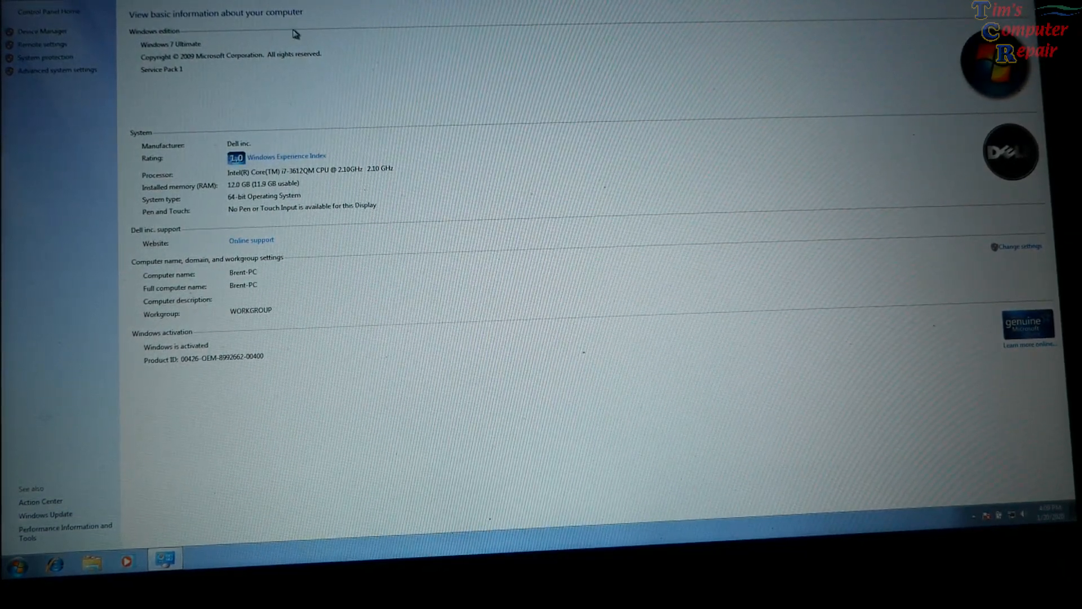
mouse_move(372, 274)
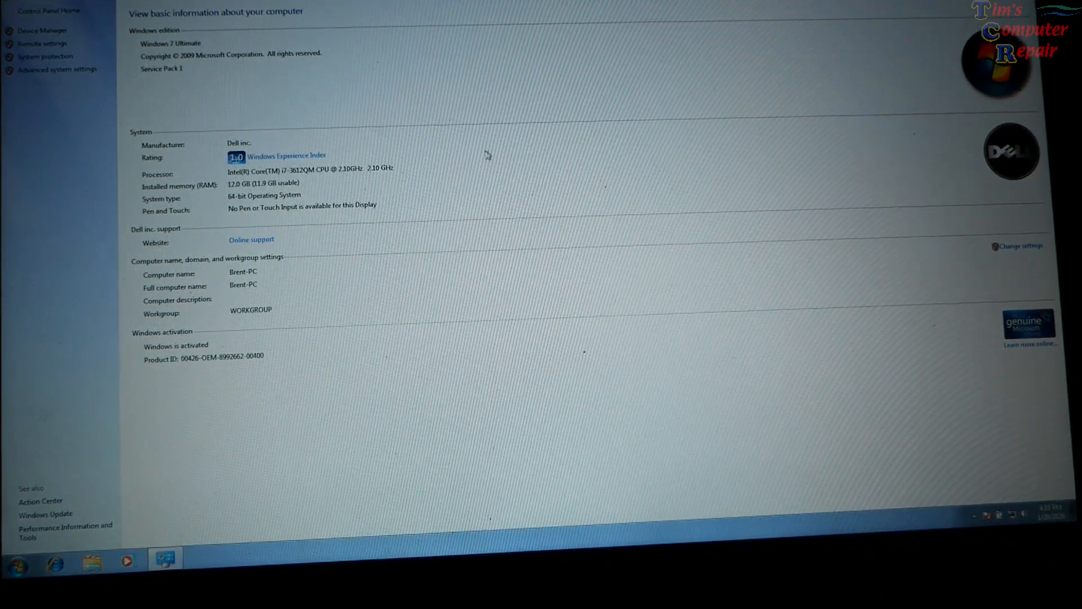
mouse_move(922, 62)
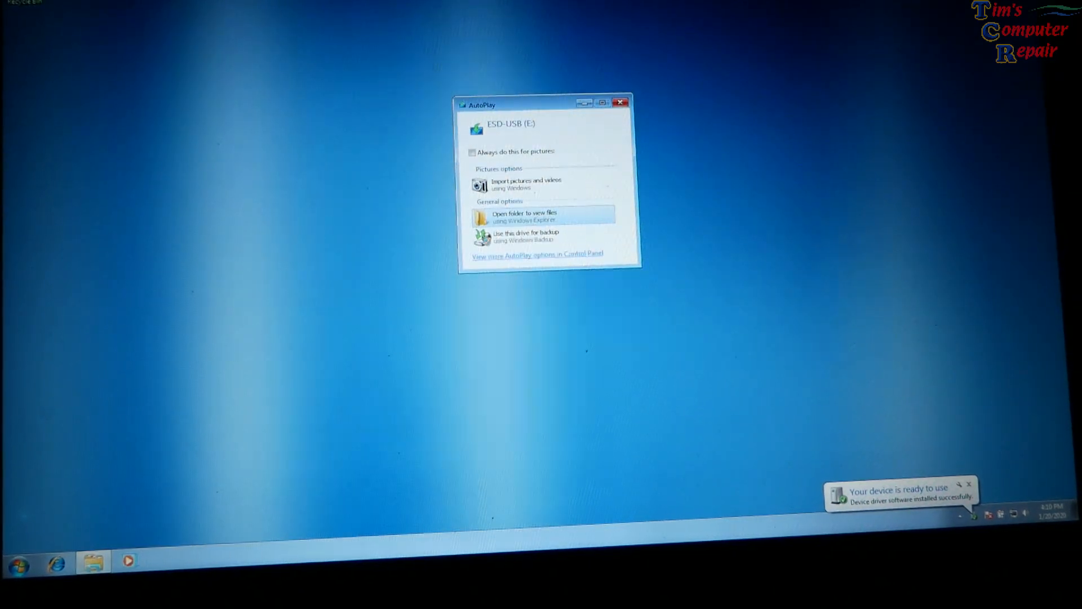
mouse_move(836, 113)
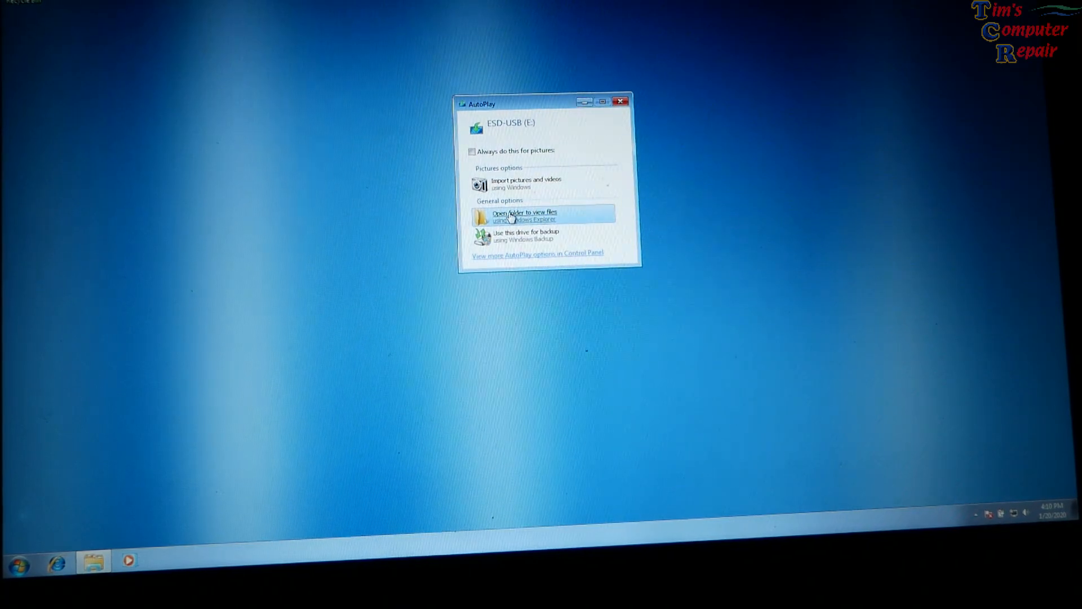
Step: Open the ESD-USB (E:) drive folder from the AutoPlay dialog
click(525, 215)
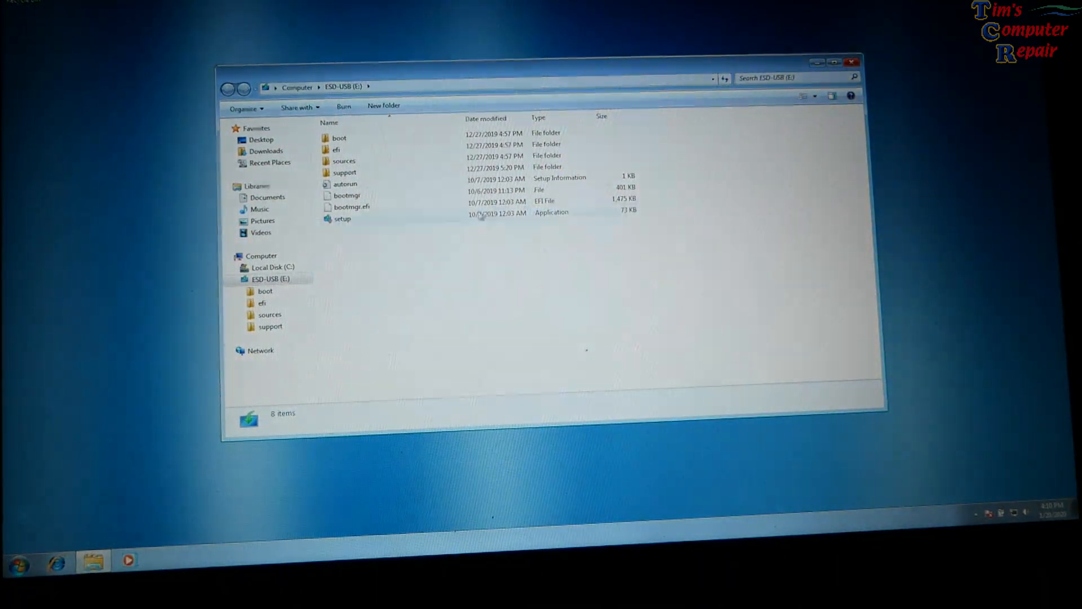
mouse_move(343, 218)
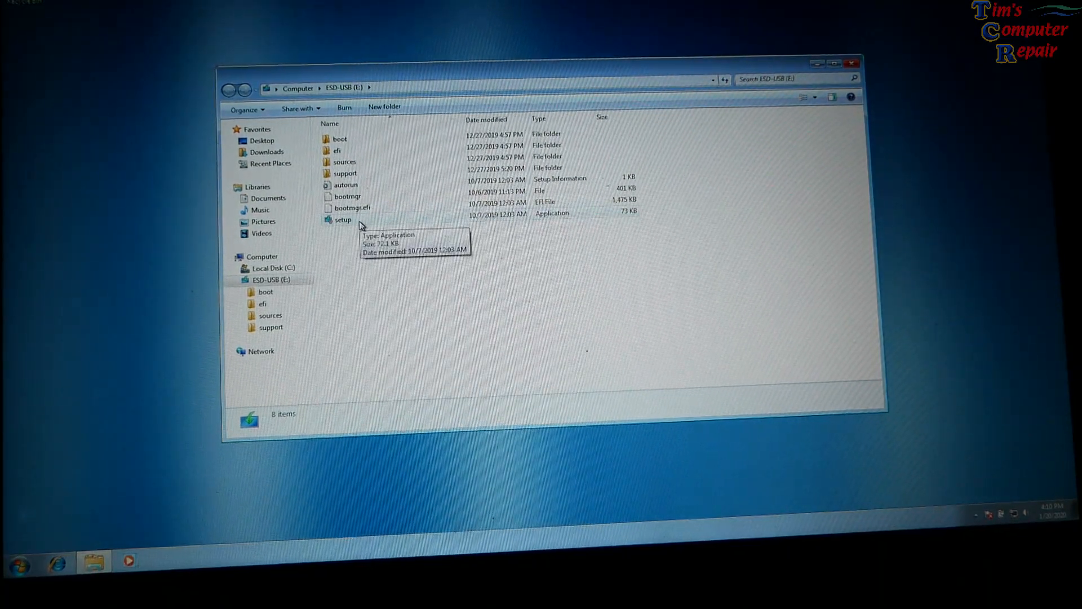
Step: Select the setup application file on the ESD-USB (E:) drive
click(343, 219)
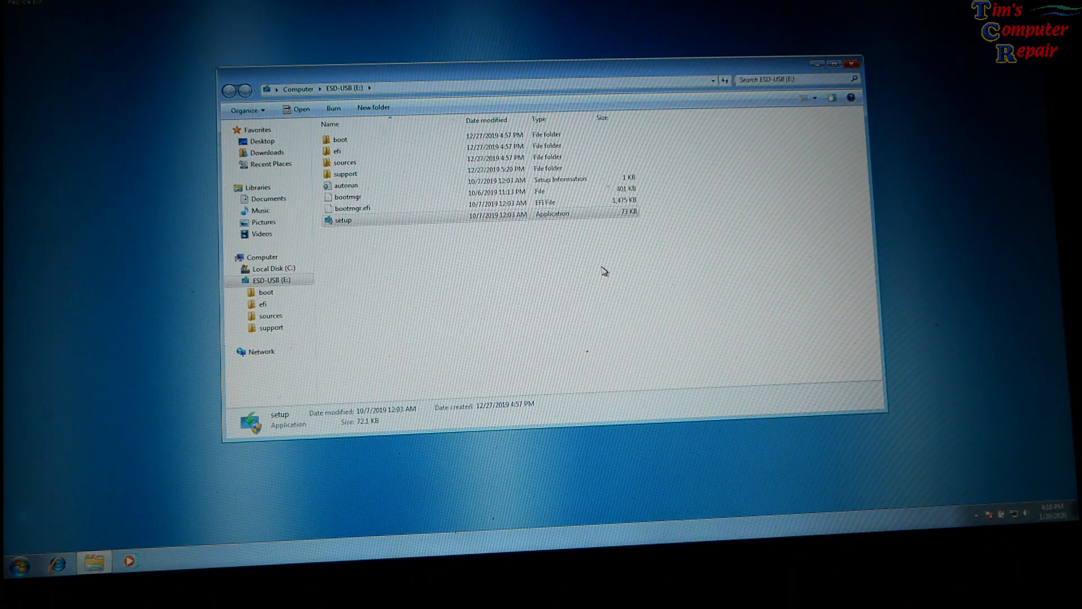
Step: Launch setup, accept the license terms, and keep personal files and apps for Windows 10 Pro
double_click(343, 219)
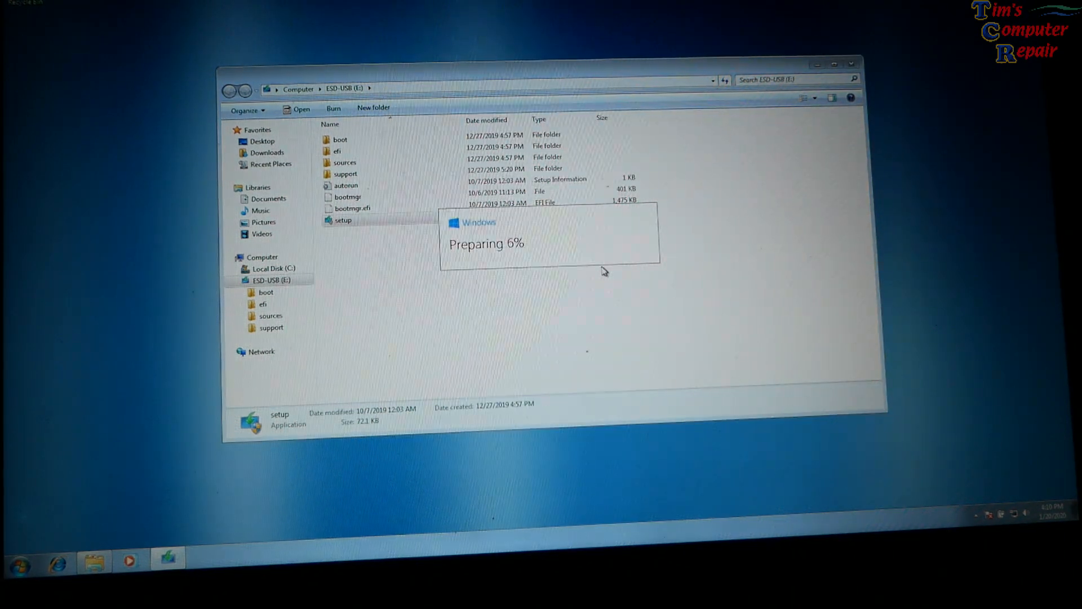
mouse_move(773, 311)
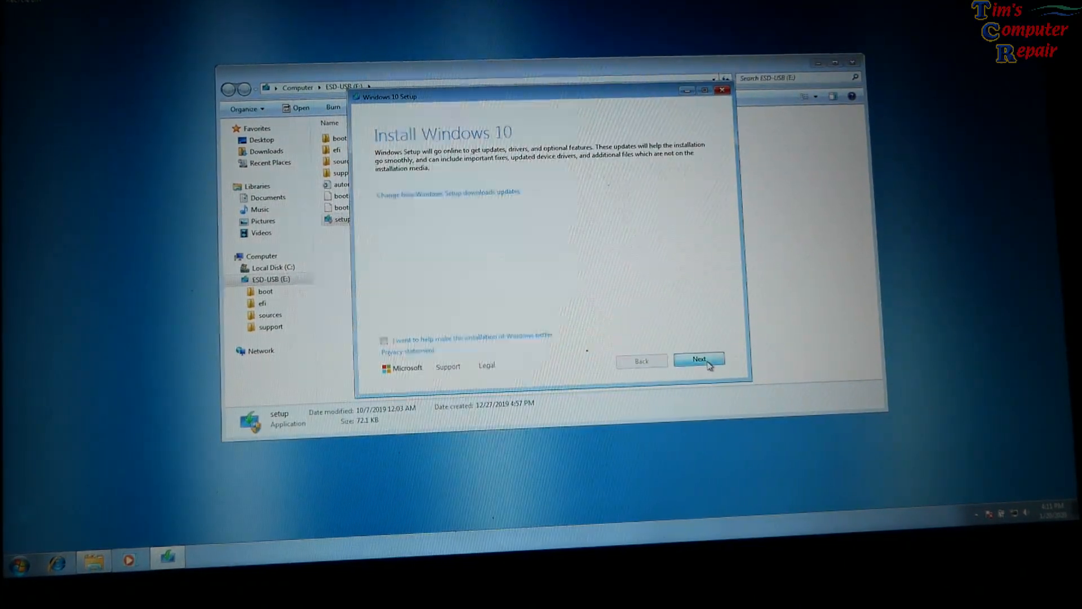
click(698, 359)
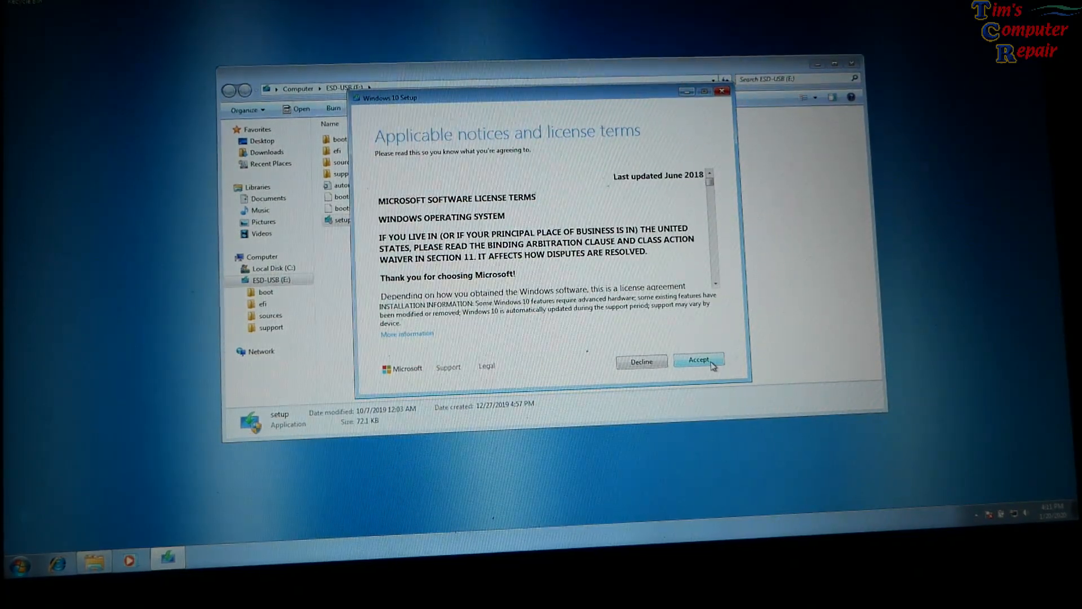
click(697, 360)
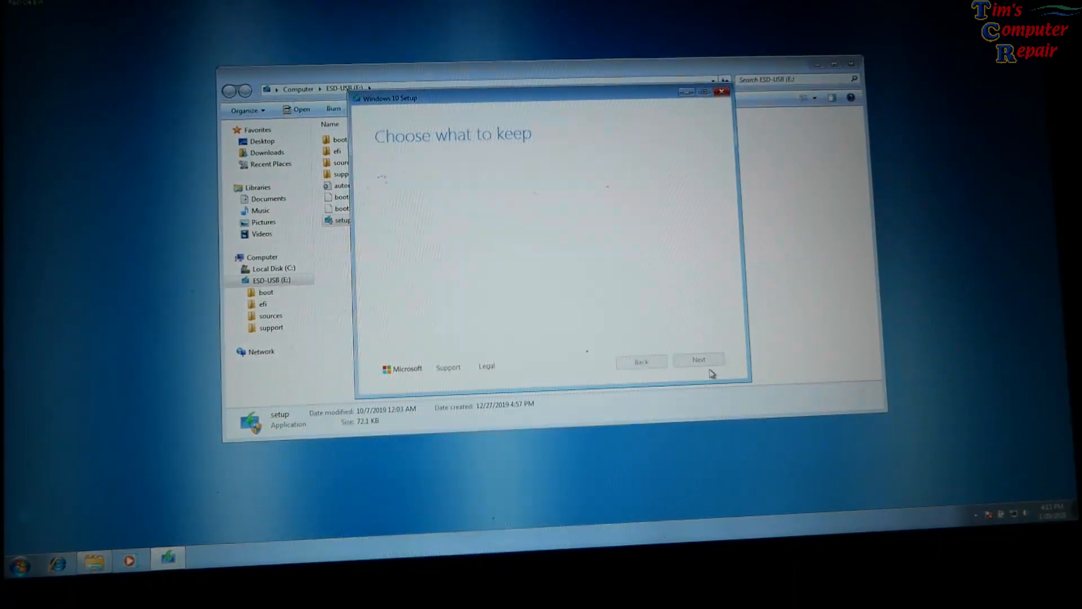
click(698, 360)
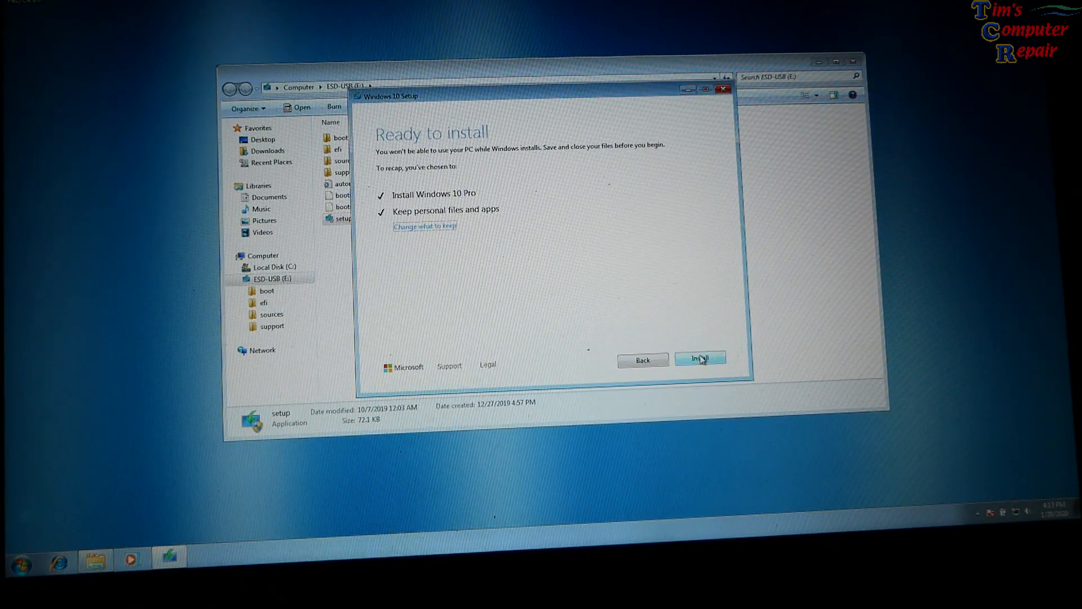
click(700, 358)
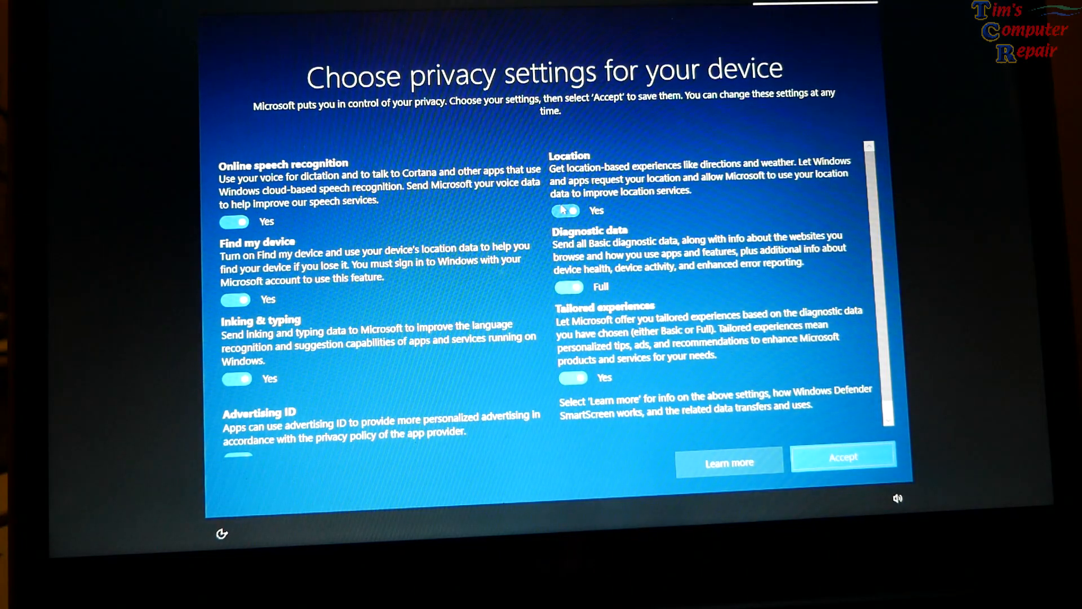
Step: Switch off location and the other privacy options, then accept them
click(567, 210)
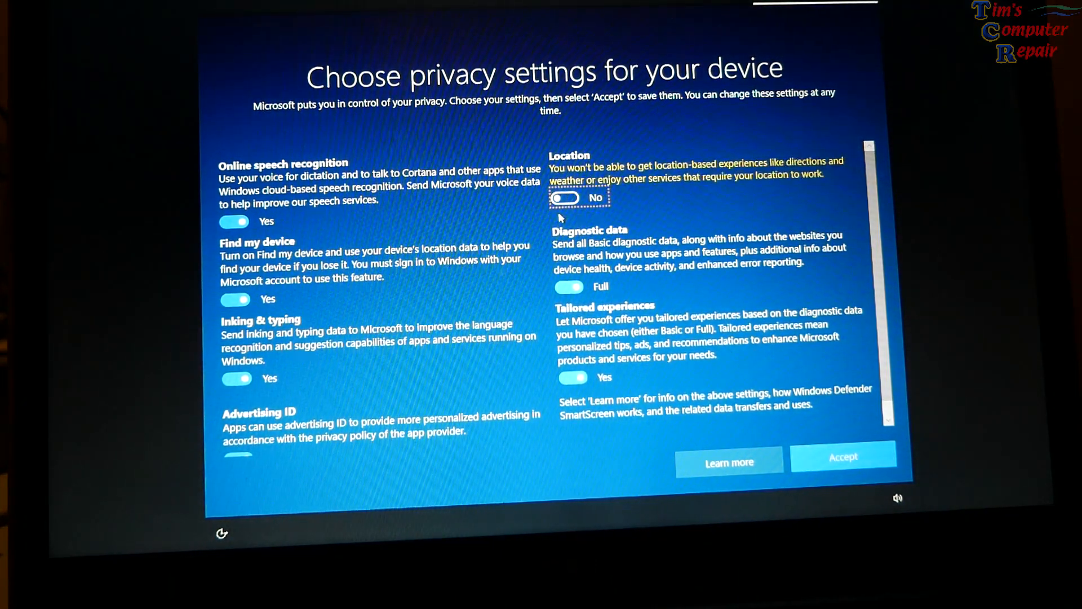
click(568, 286)
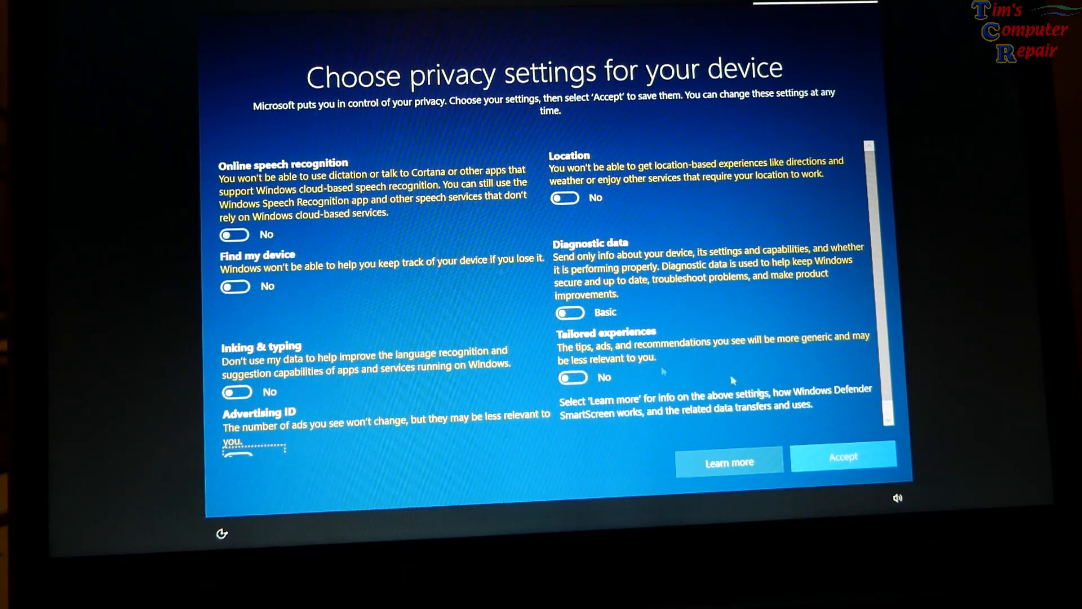
click(843, 456)
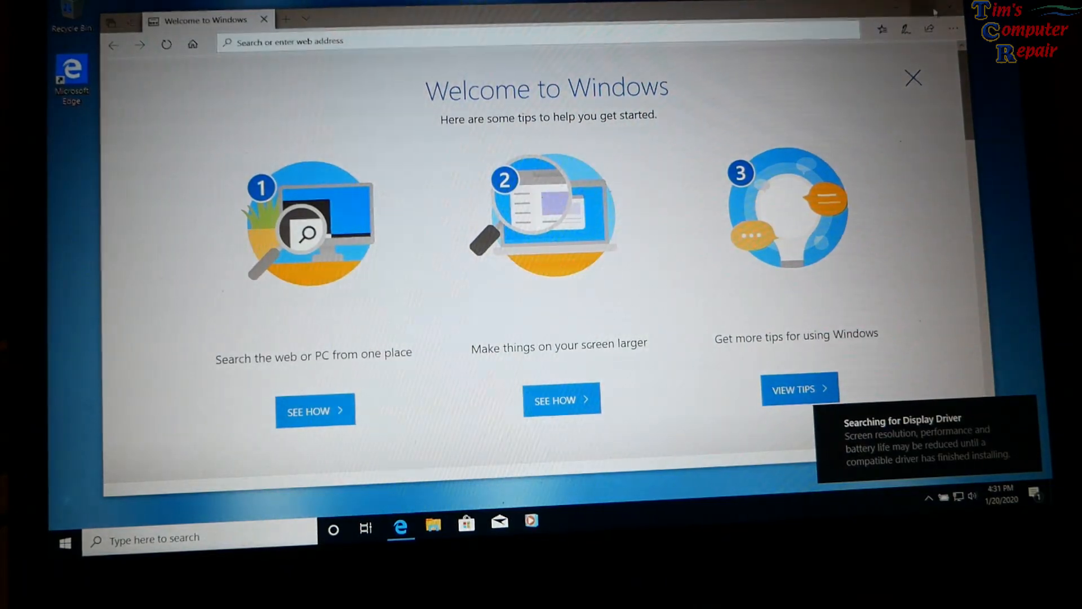
Step: Close the Microsoft Edge Welcome to Windows page
click(912, 78)
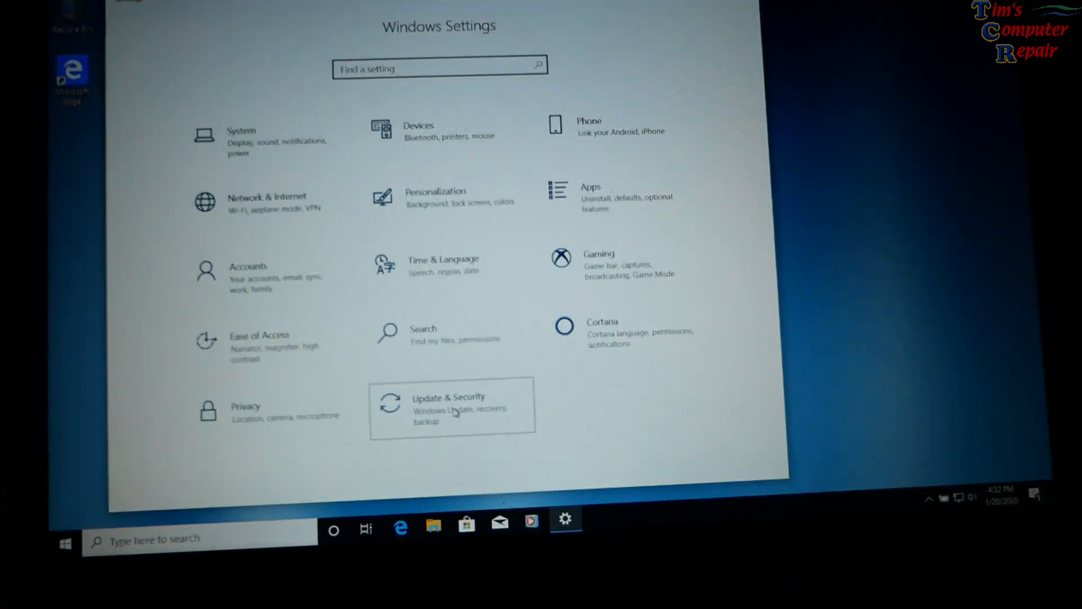
Step: Open Update & Security, then Activation, to confirm the Windows 10 Pro digital license
click(452, 405)
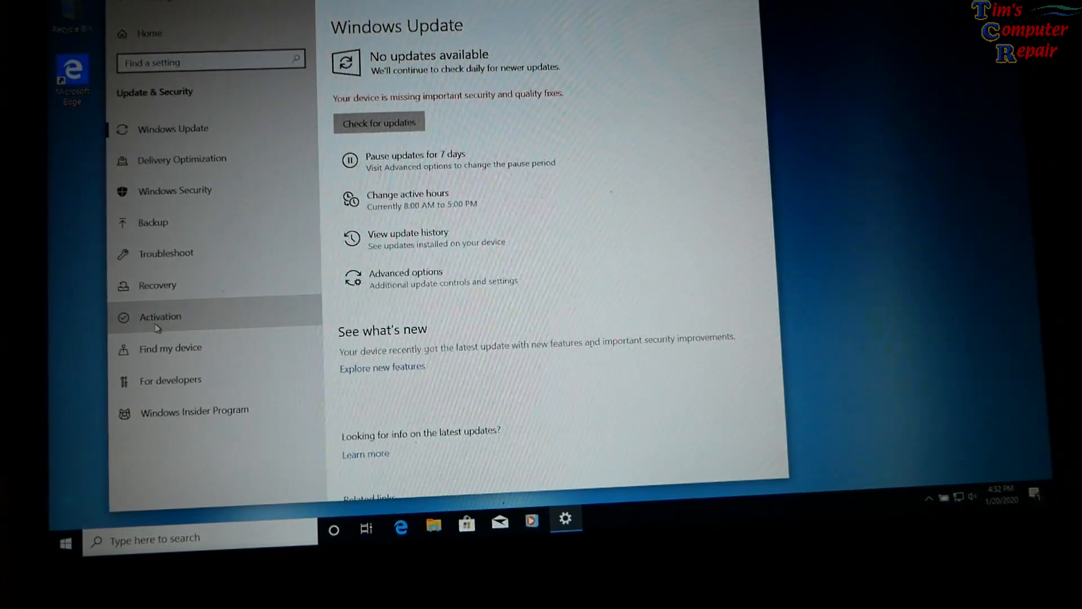
click(160, 317)
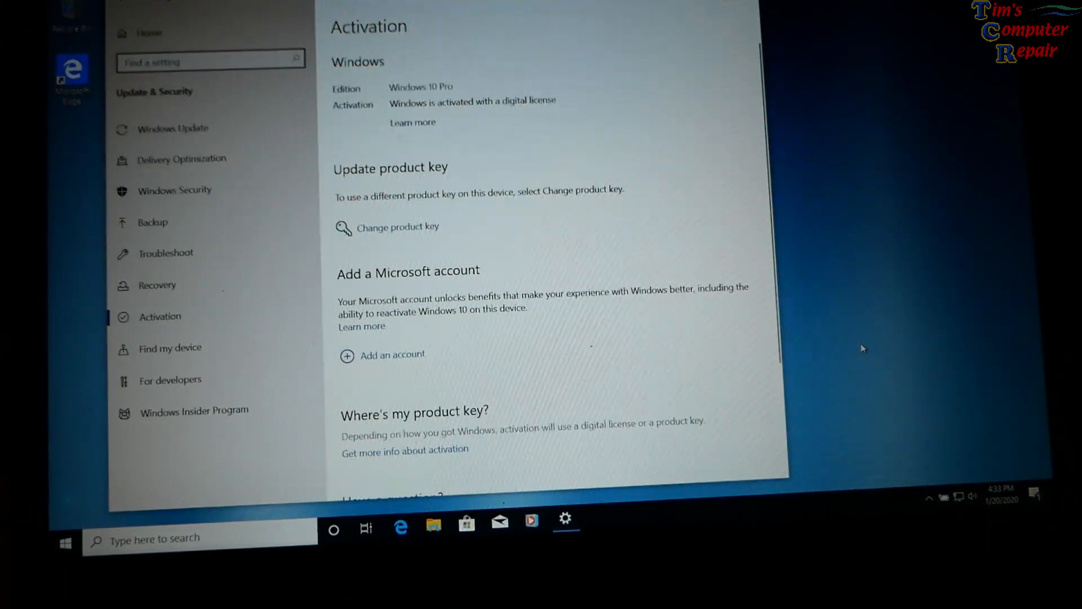
mouse_move(932, 264)
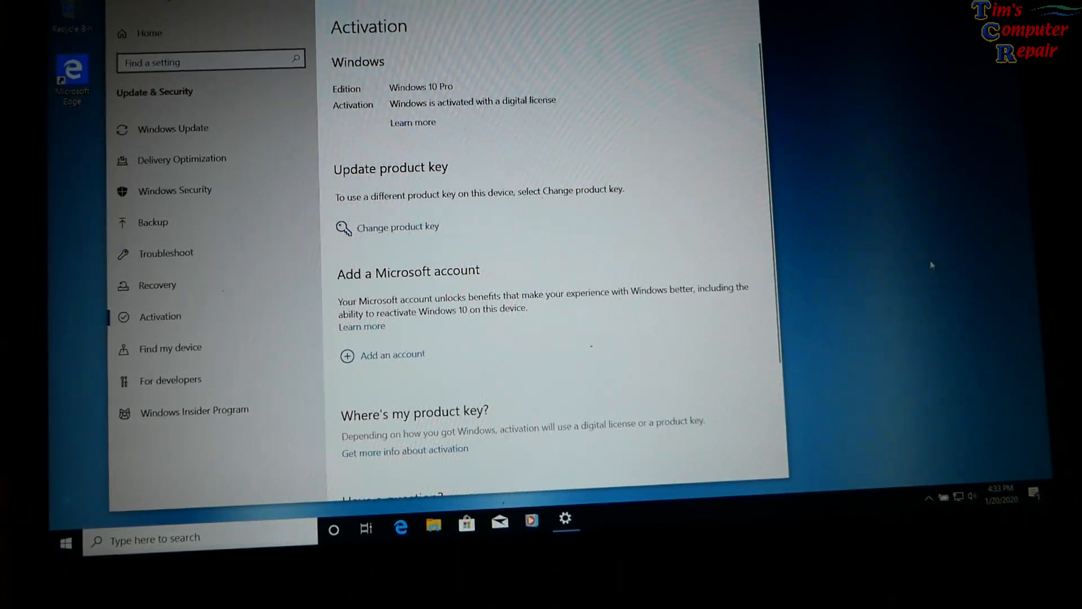